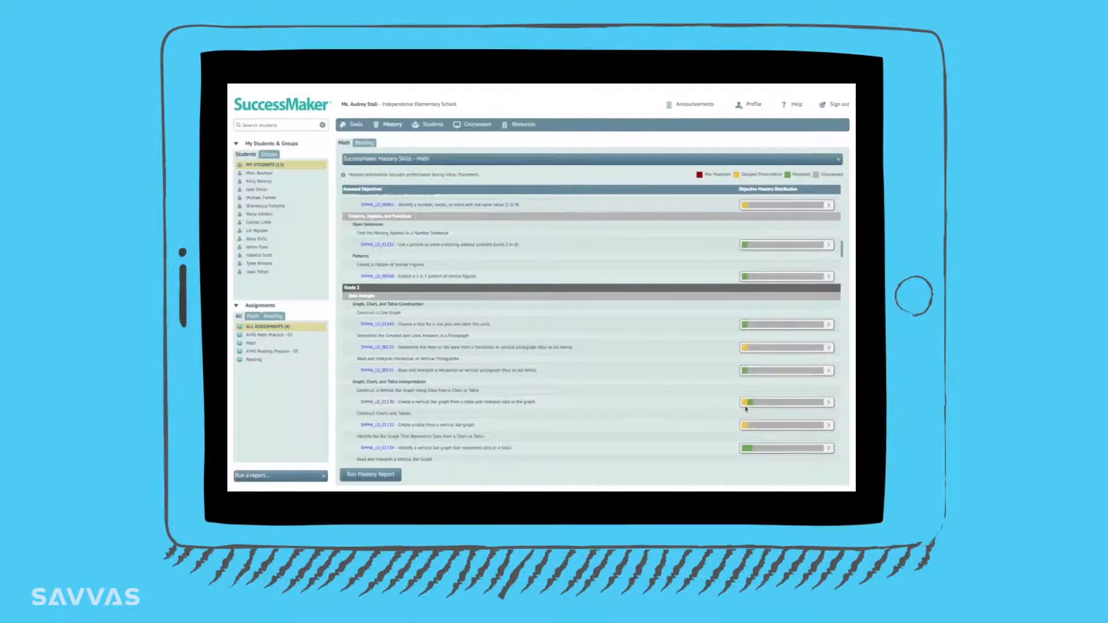
Step: Open the Favorite Snack bar-graph practice item from the Mastery skills view
click(786, 402)
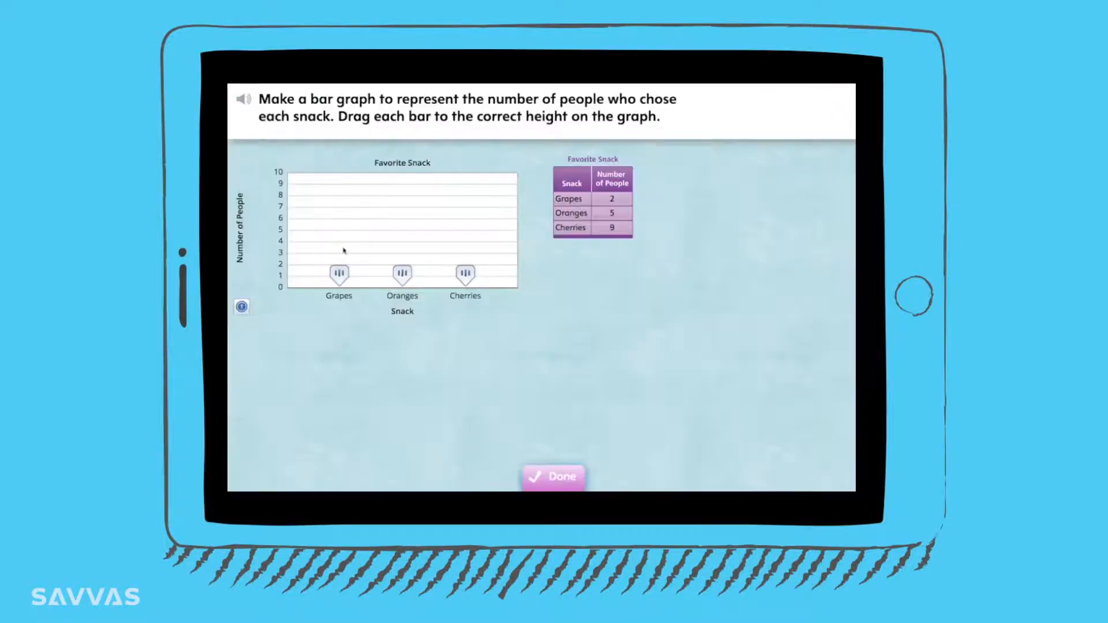
Step: Set the bars to Grapes 2, Oranges 5, Cherries 9 and submit the graph
drag(338, 275, 338, 265)
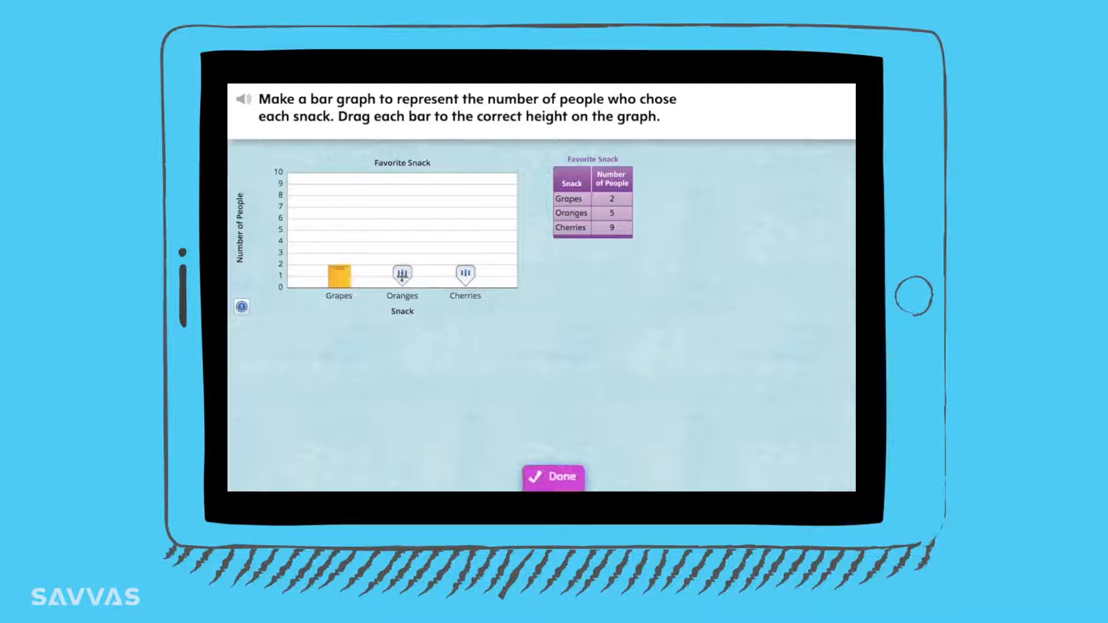
drag(402, 275, 402, 230)
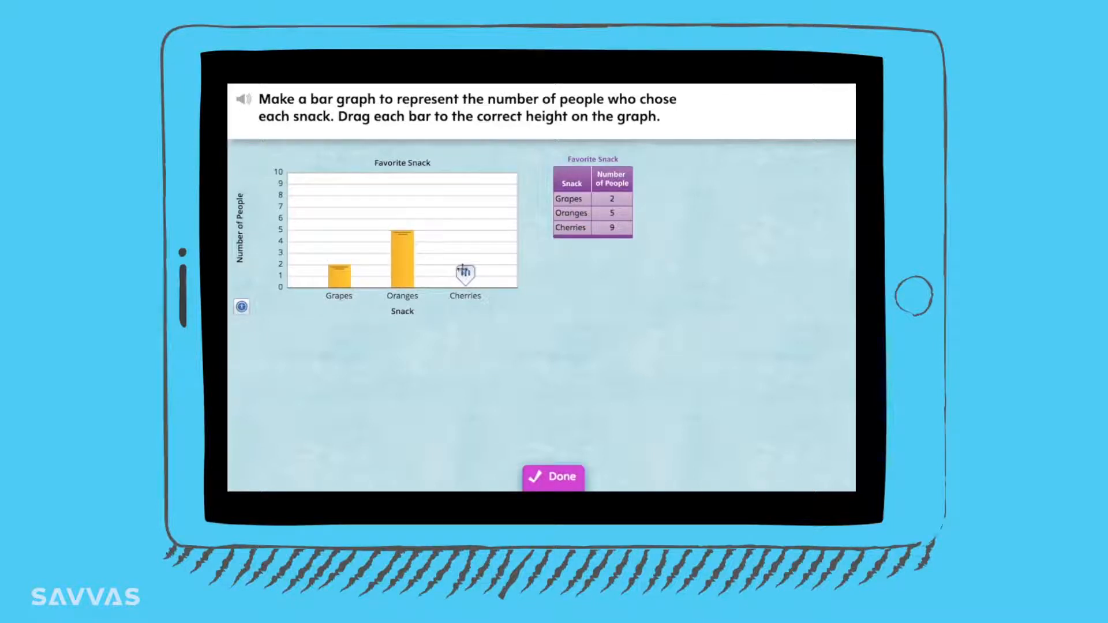
drag(465, 275, 465, 182)
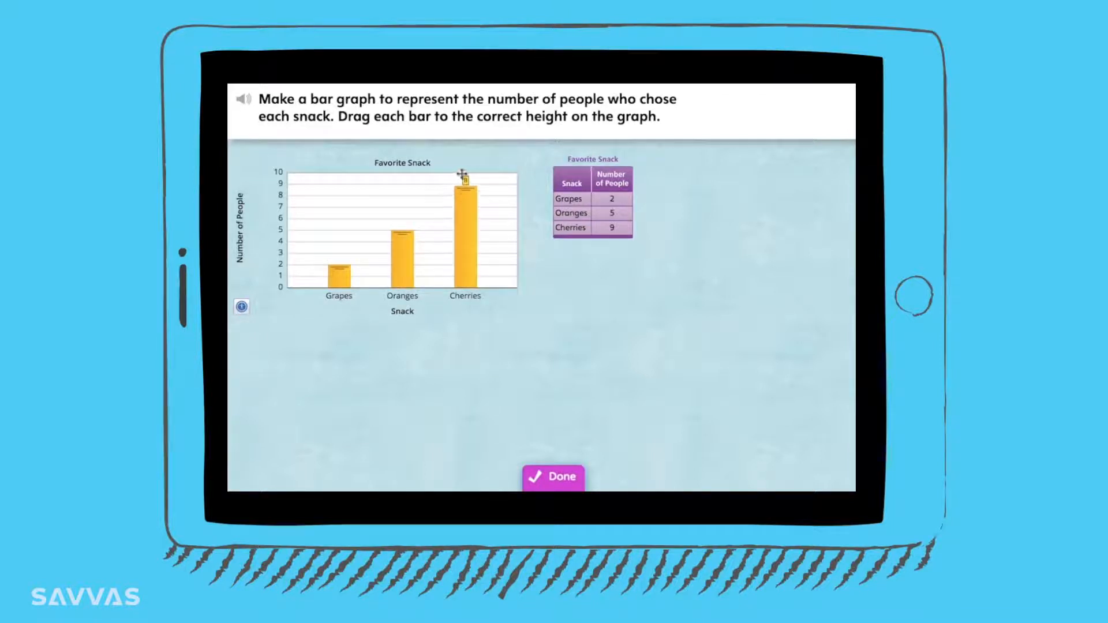
click(552, 477)
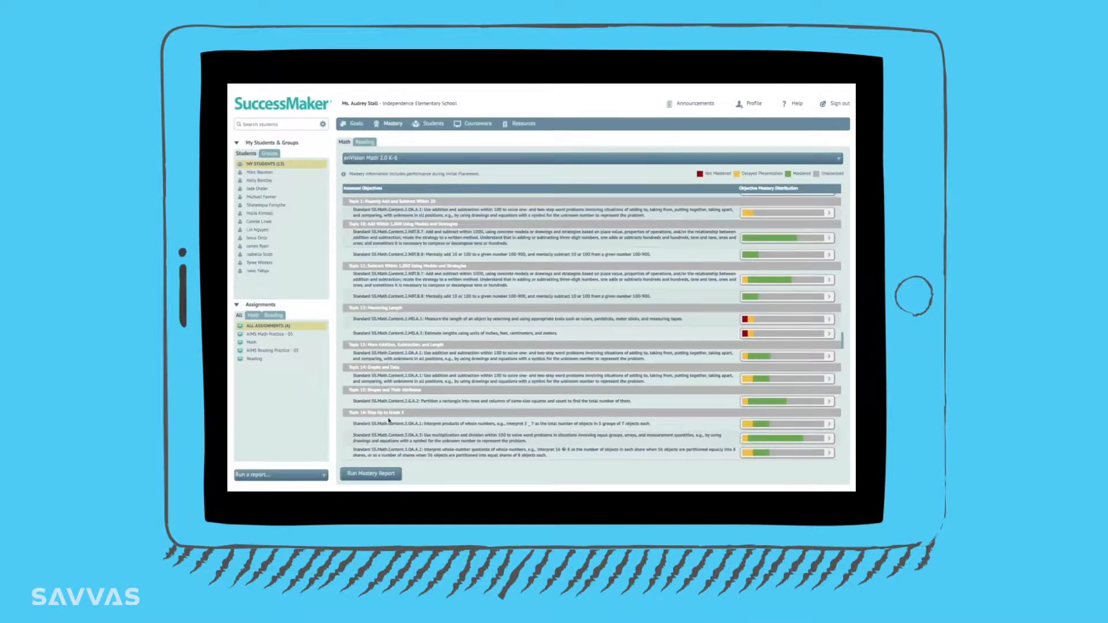
click(370, 473)
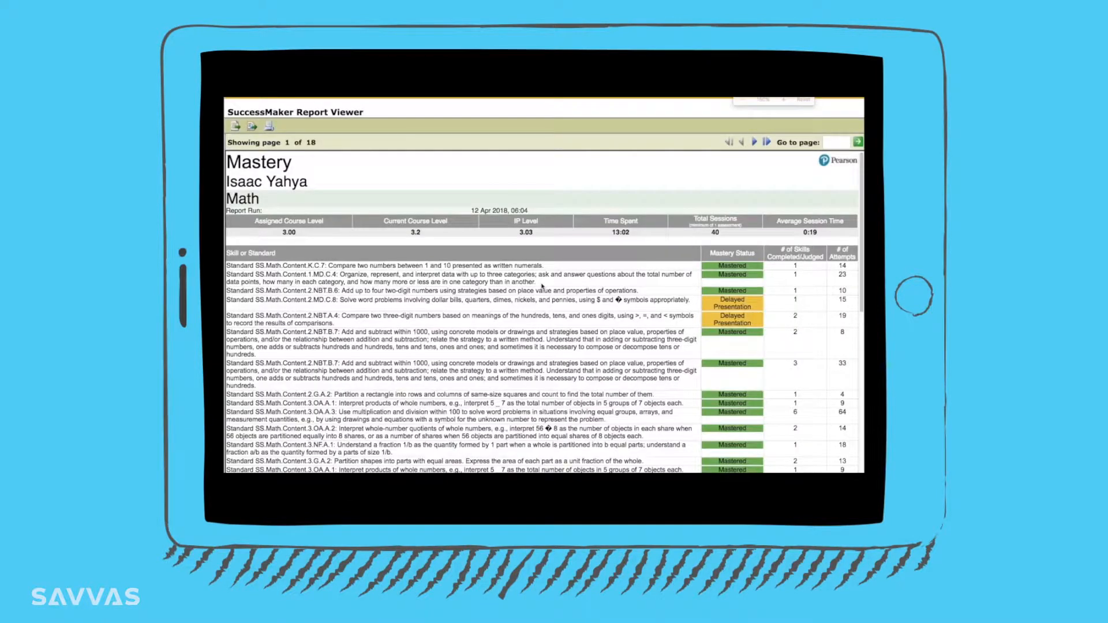